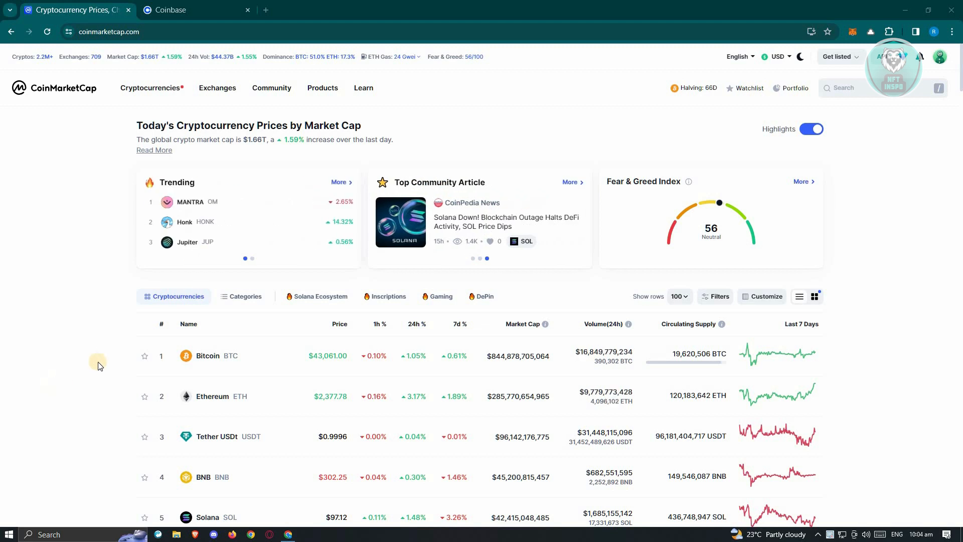
- Switch to the Coinbase sign-in page asking for an email address
click(174, 10)
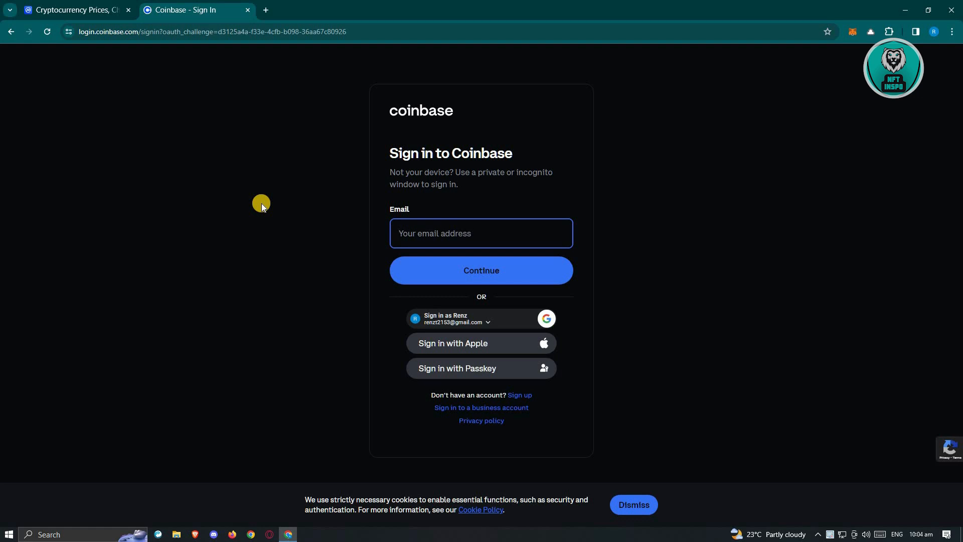
mouse_move(256, 204)
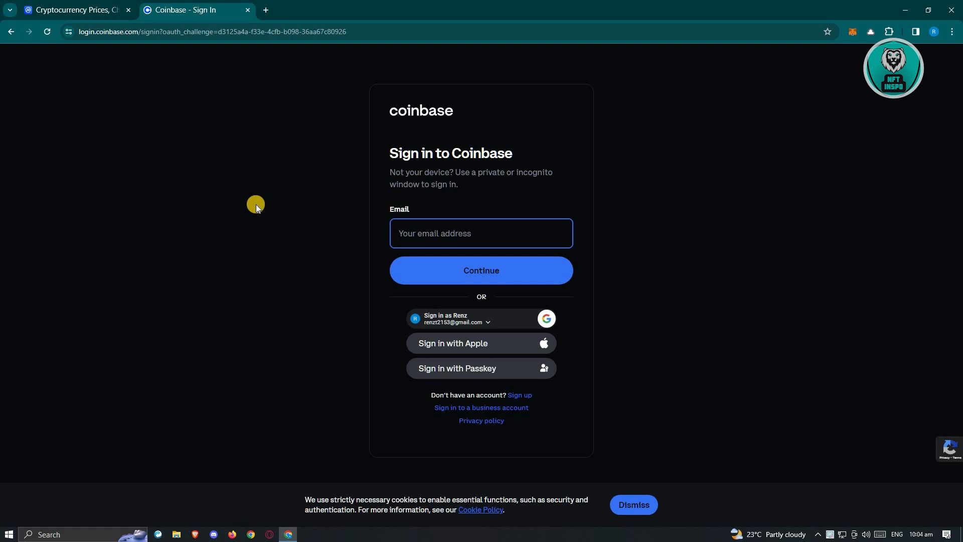
mouse_move(255, 191)
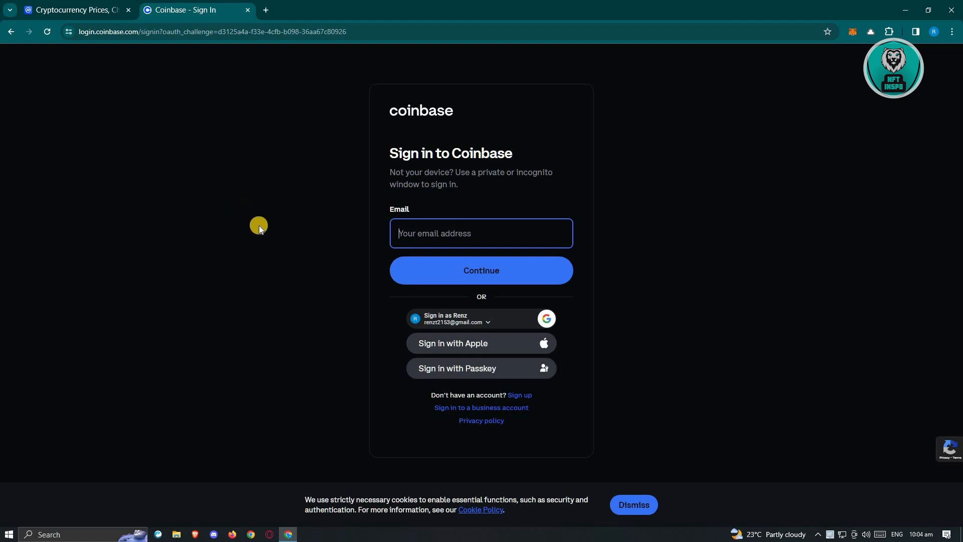
mouse_move(102, 7)
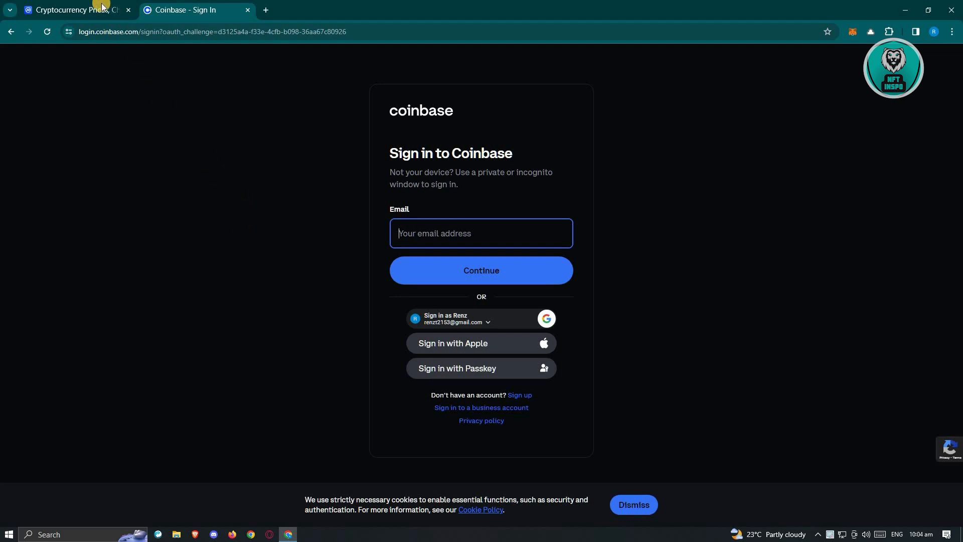
- Return to the CoinMarketCap prices homepage and bring up the signed-in account menu
click(75, 10)
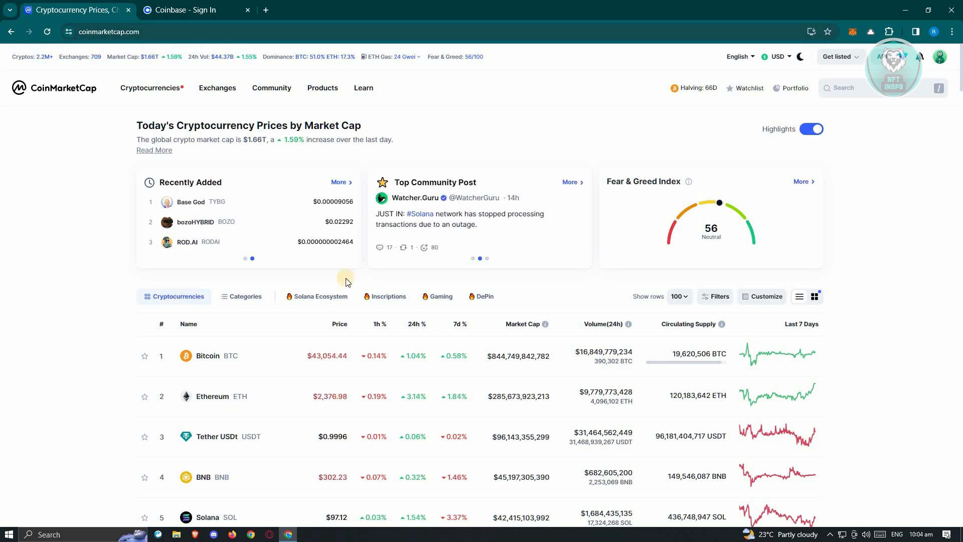
scroll(down, 3)
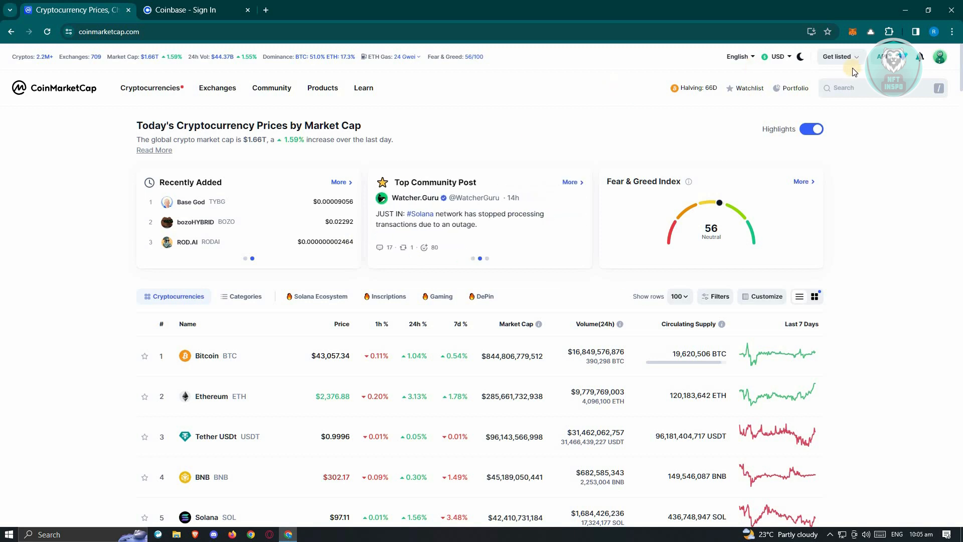
click(940, 56)
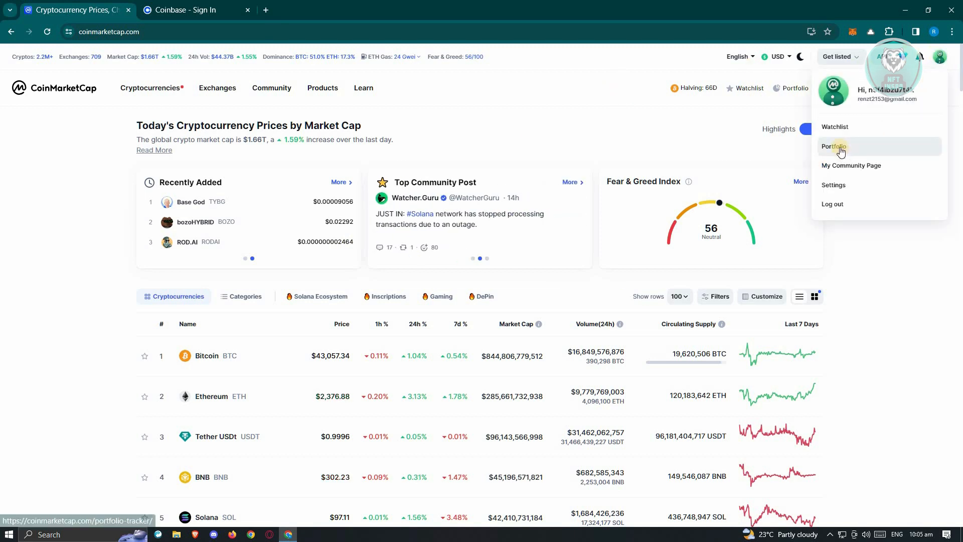
- Go to the portfolio tracker, select the 'test' portfolio and start creating a new portfolio
click(834, 147)
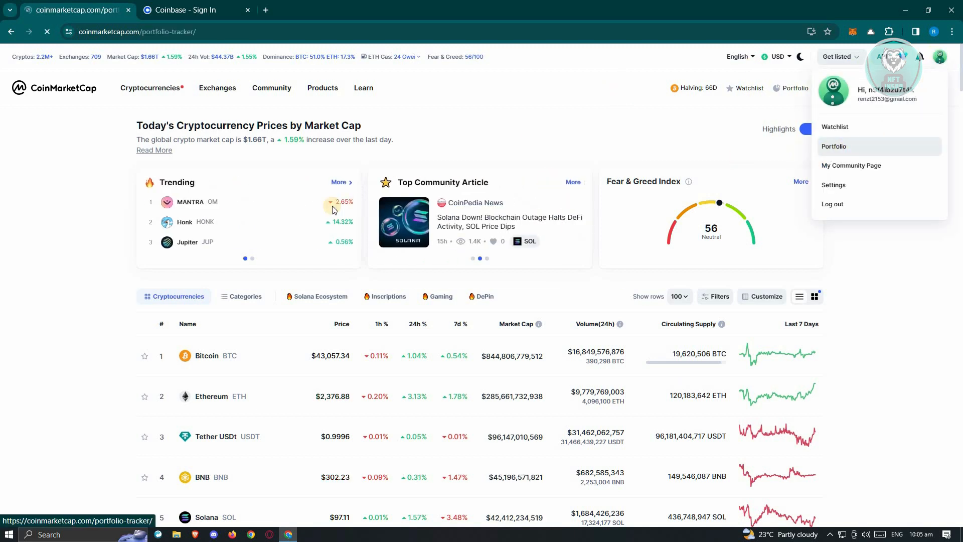
click(834, 146)
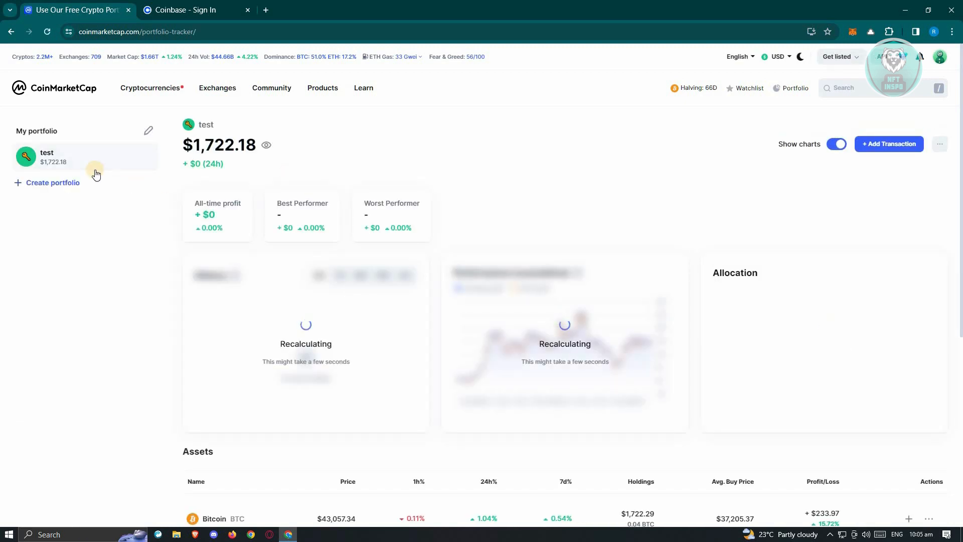
click(52, 183)
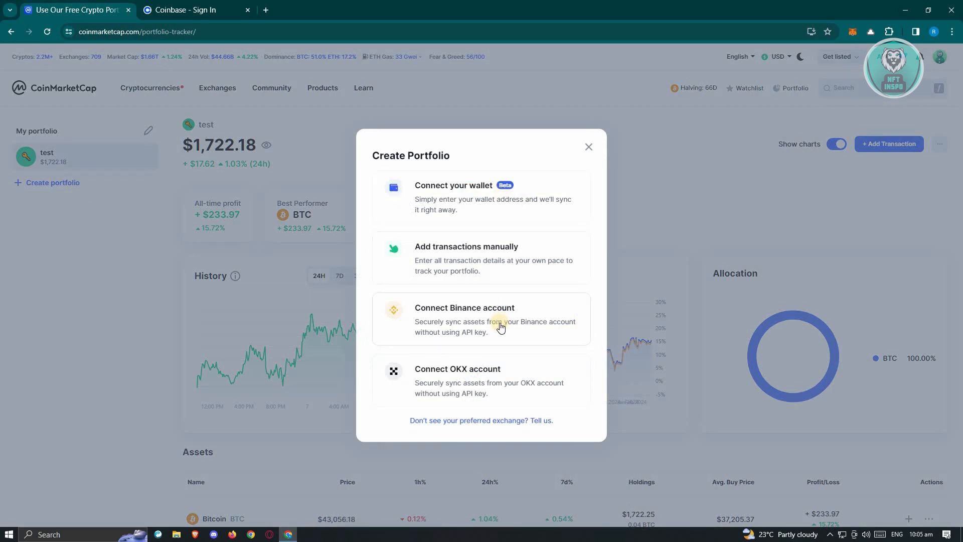
mouse_move(470, 386)
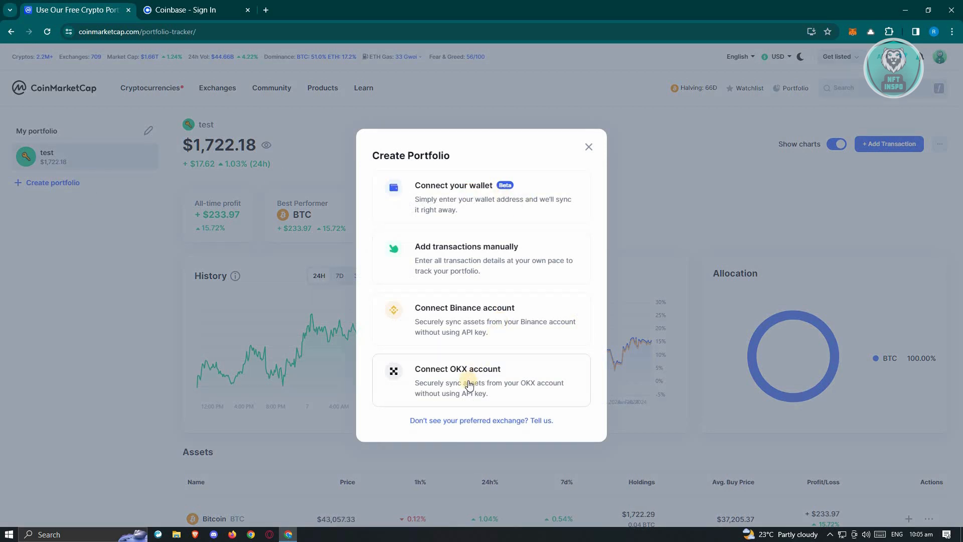
mouse_move(461, 221)
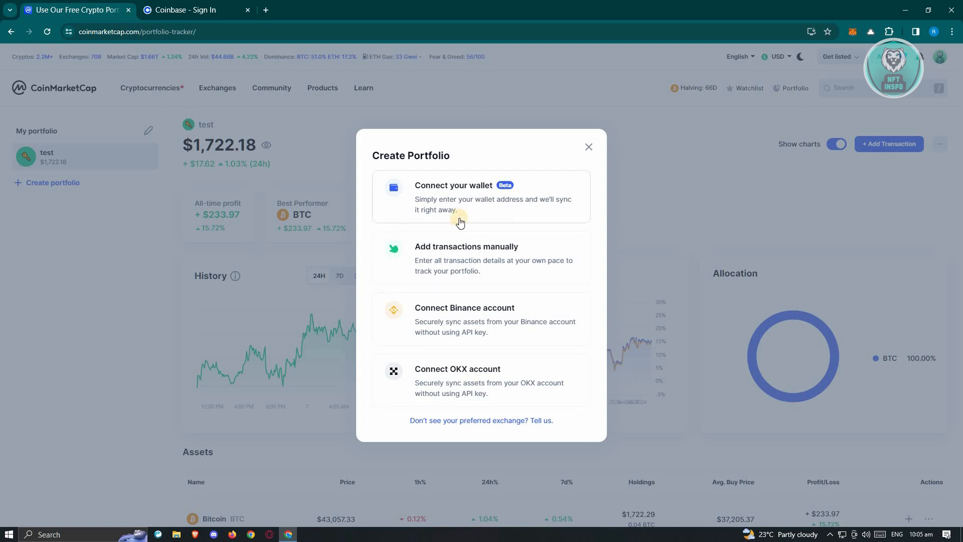
mouse_move(594, 151)
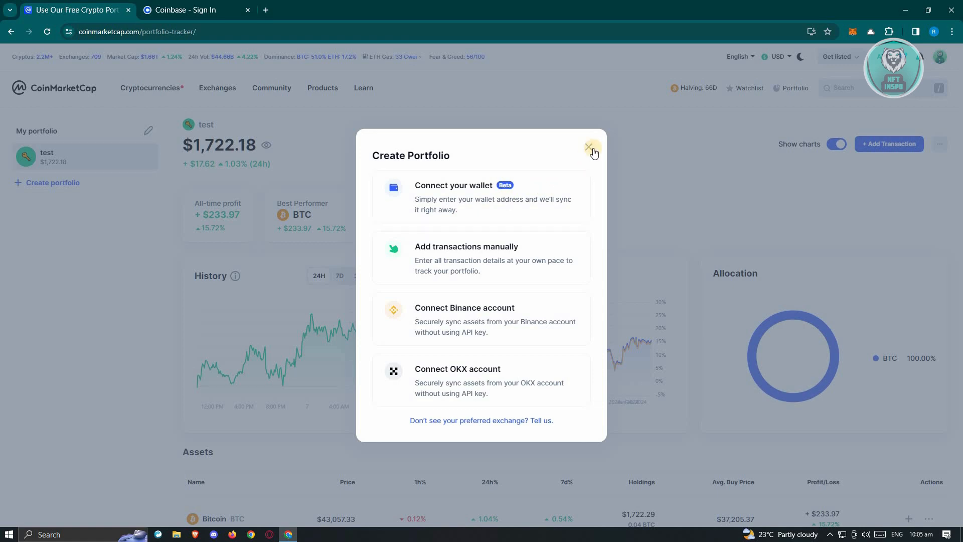
click(590, 146)
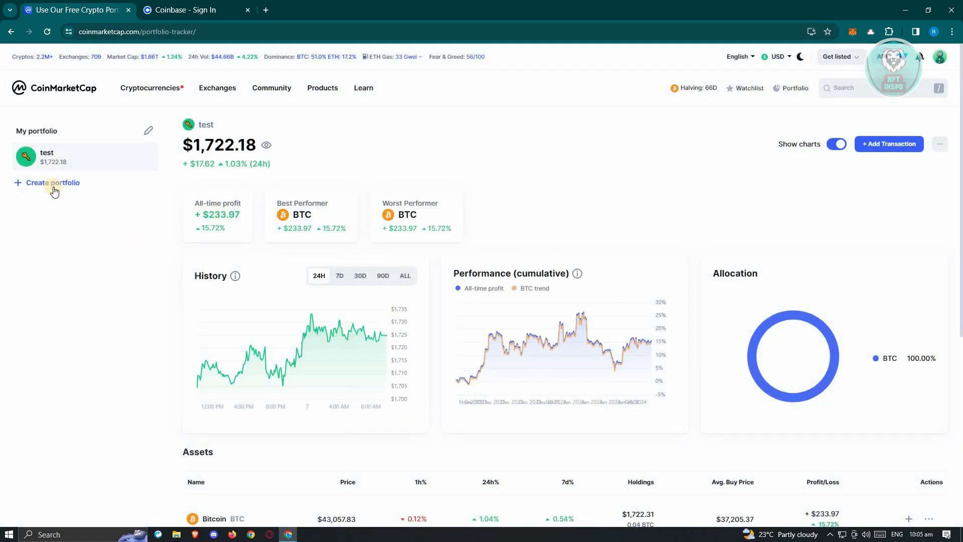
mouse_move(77, 220)
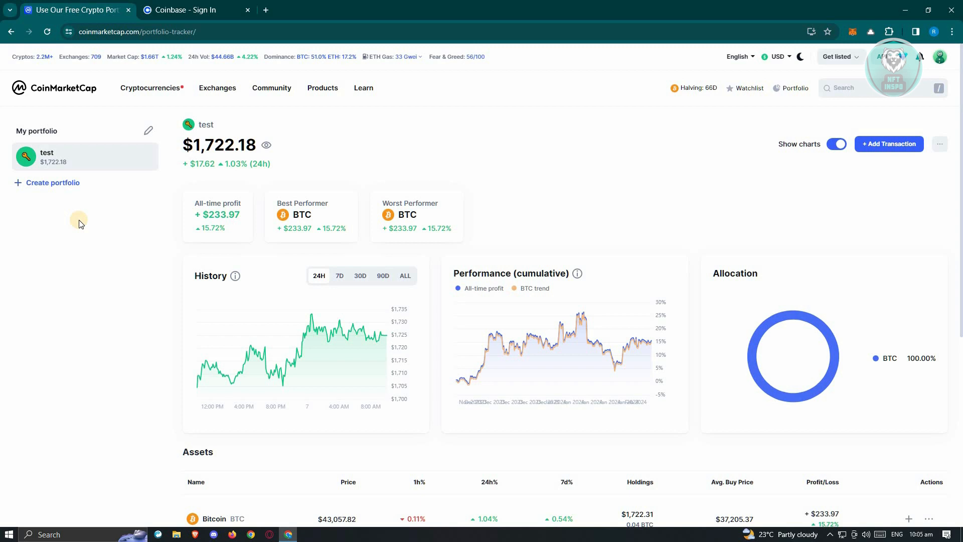
mouse_move(85, 207)
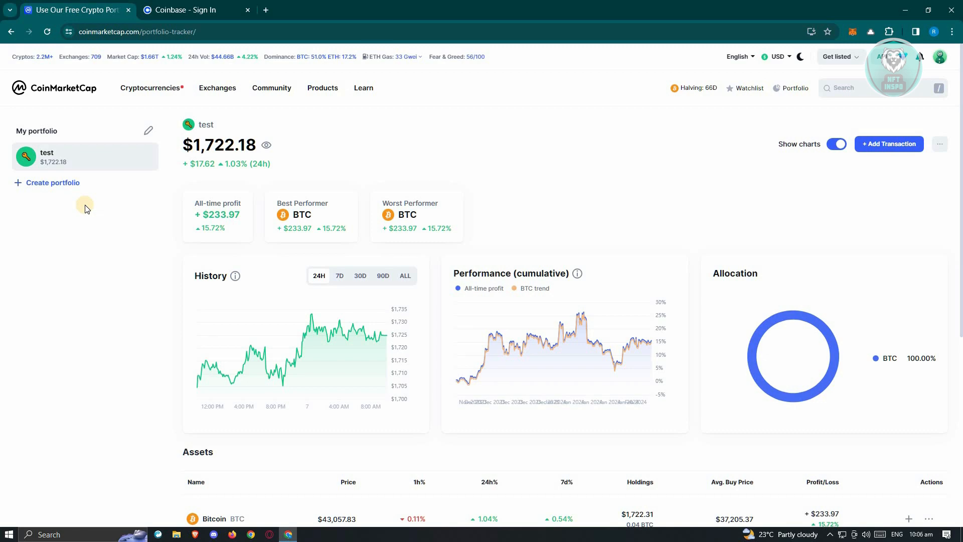
- Bring up the Create Portfolio dialog listing wallet, manual, Binance and OKX options
click(52, 183)
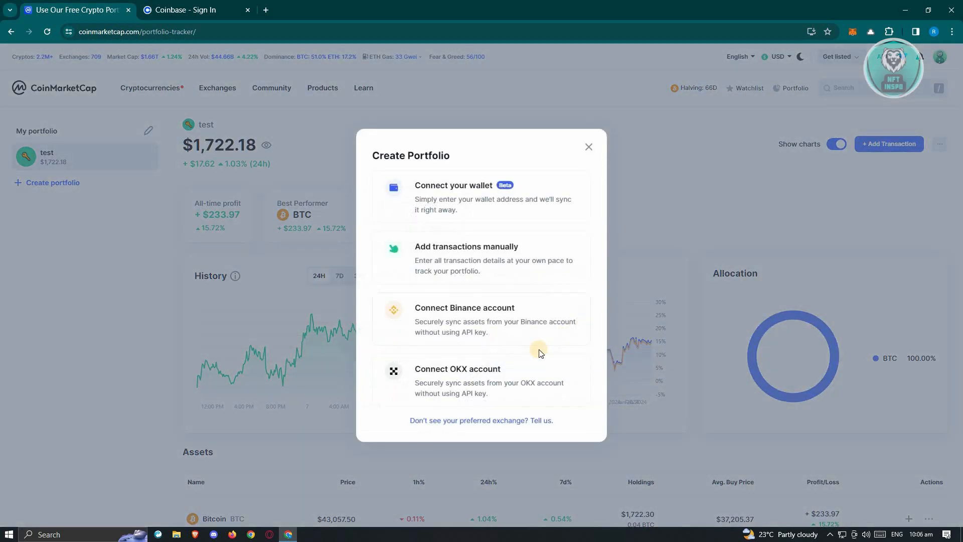
mouse_move(519, 329)
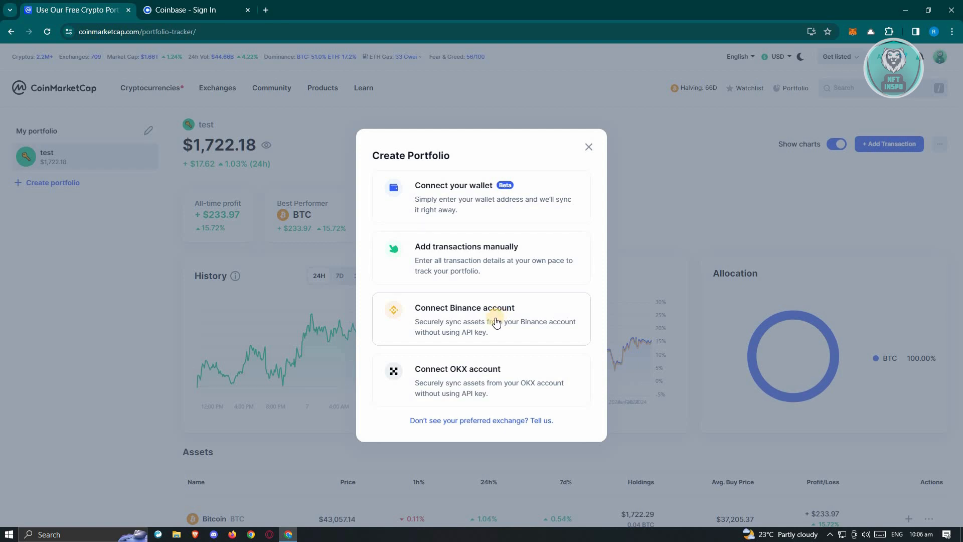
mouse_move(492, 327)
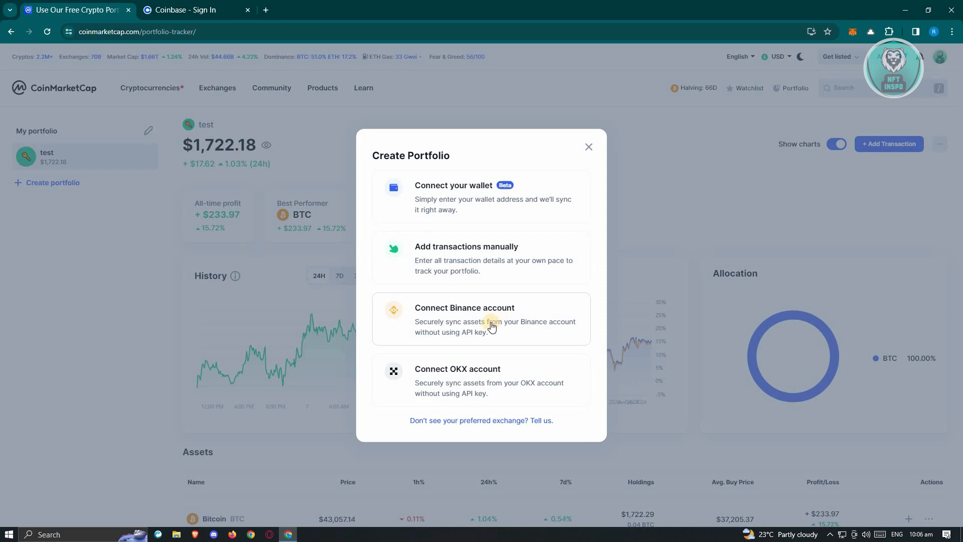
mouse_move(476, 328)
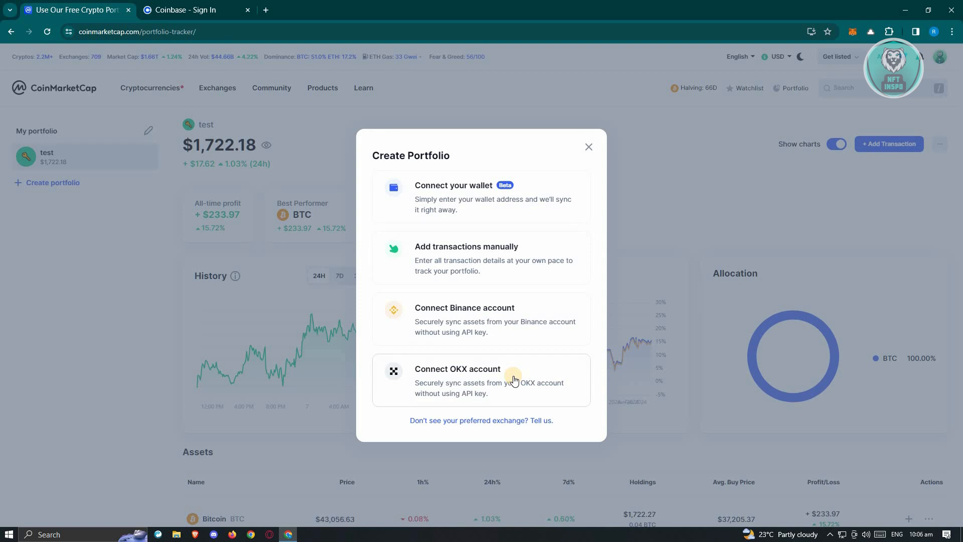
mouse_move(514, 376)
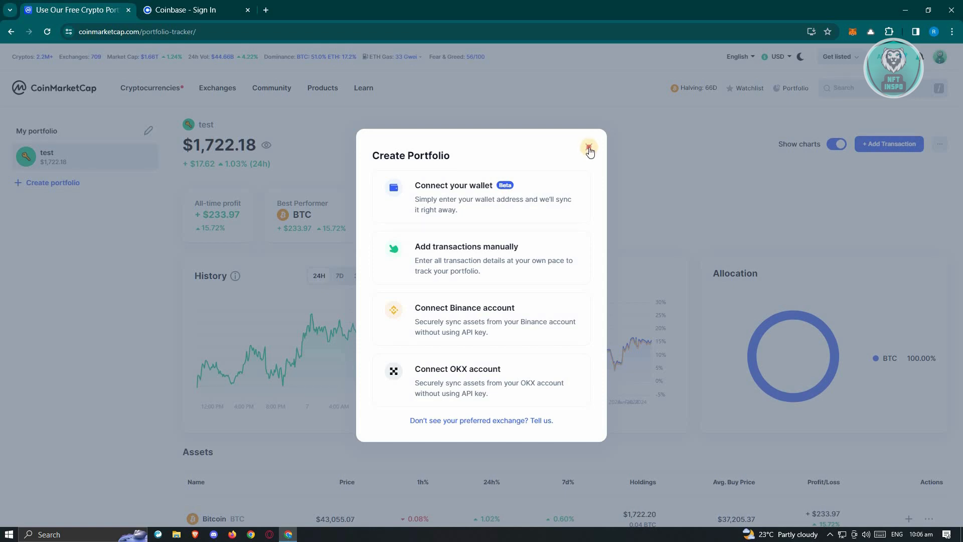
click(588, 148)
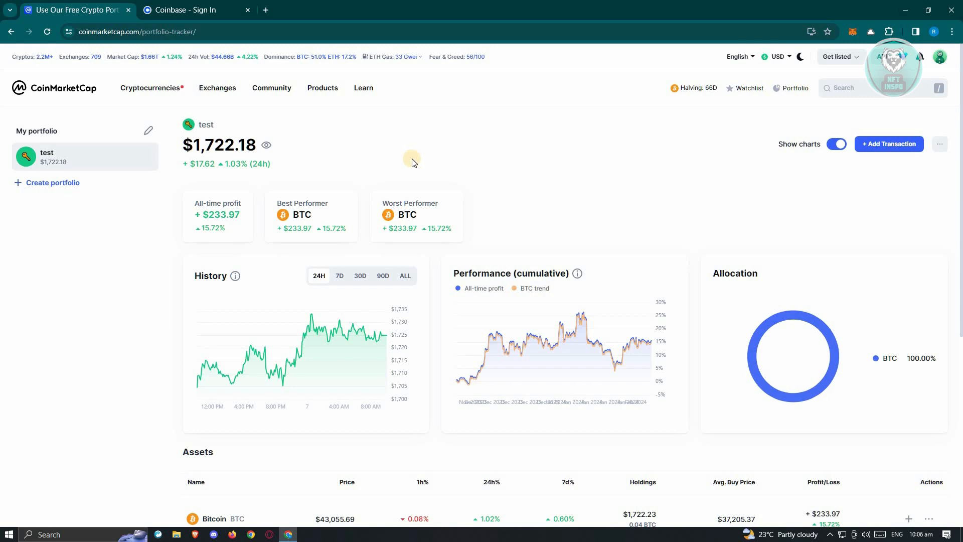
mouse_move(424, 147)
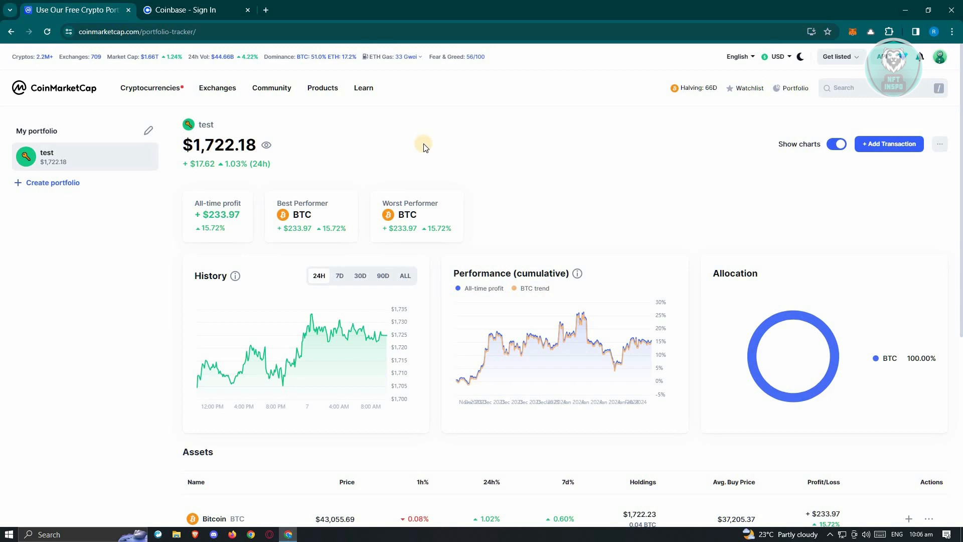
click(52, 183)
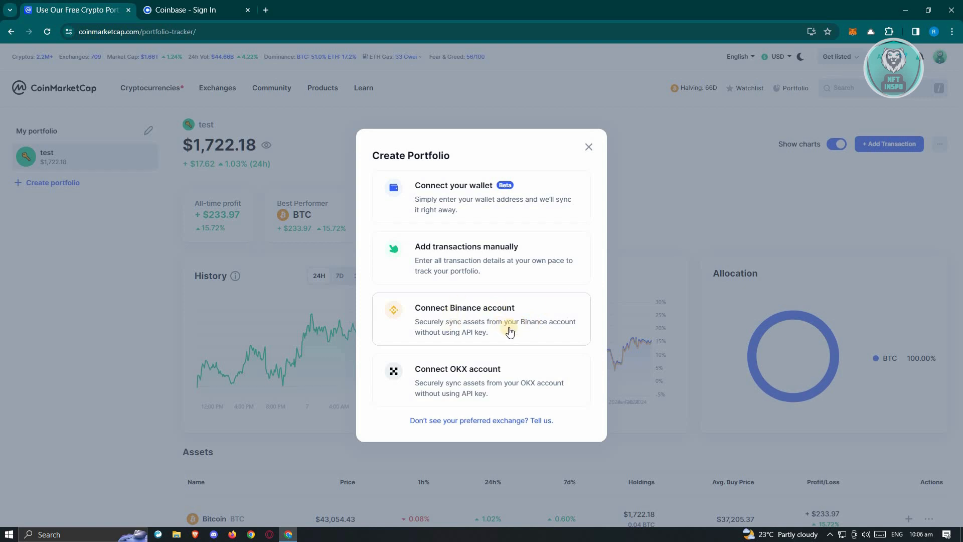
mouse_move(515, 305)
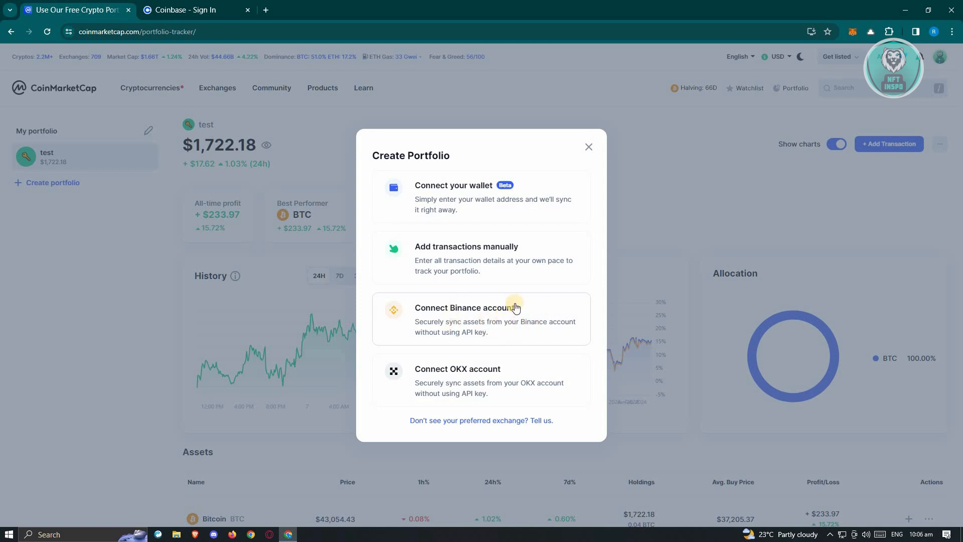
click(188, 10)
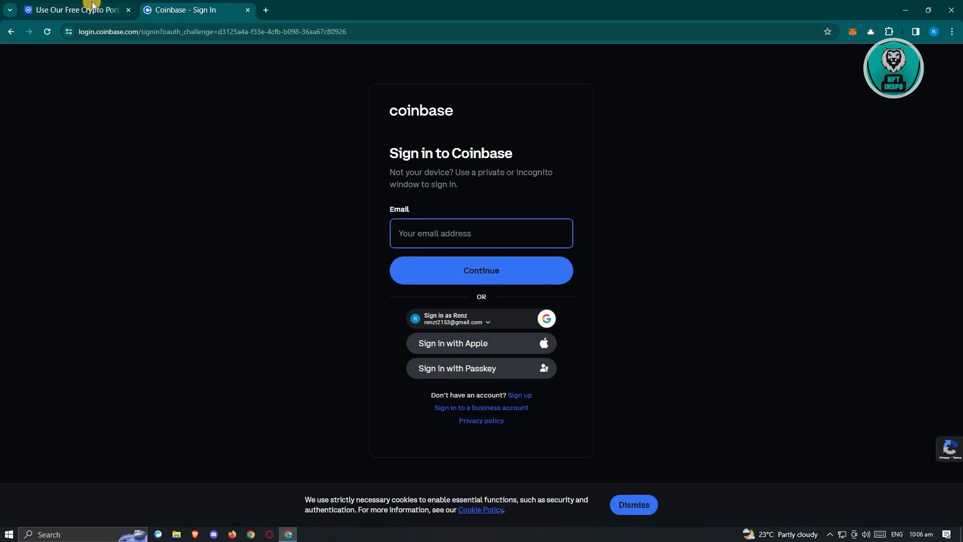
click(76, 10)
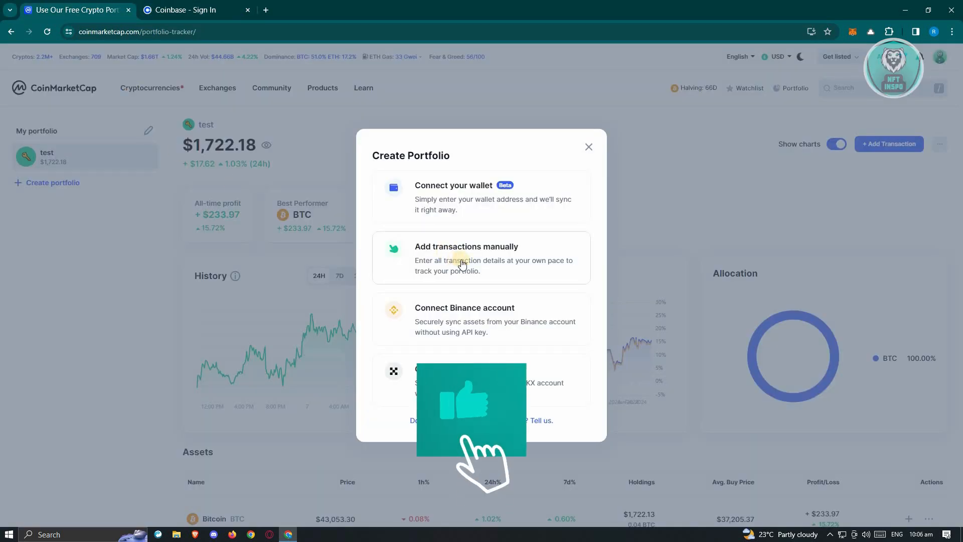